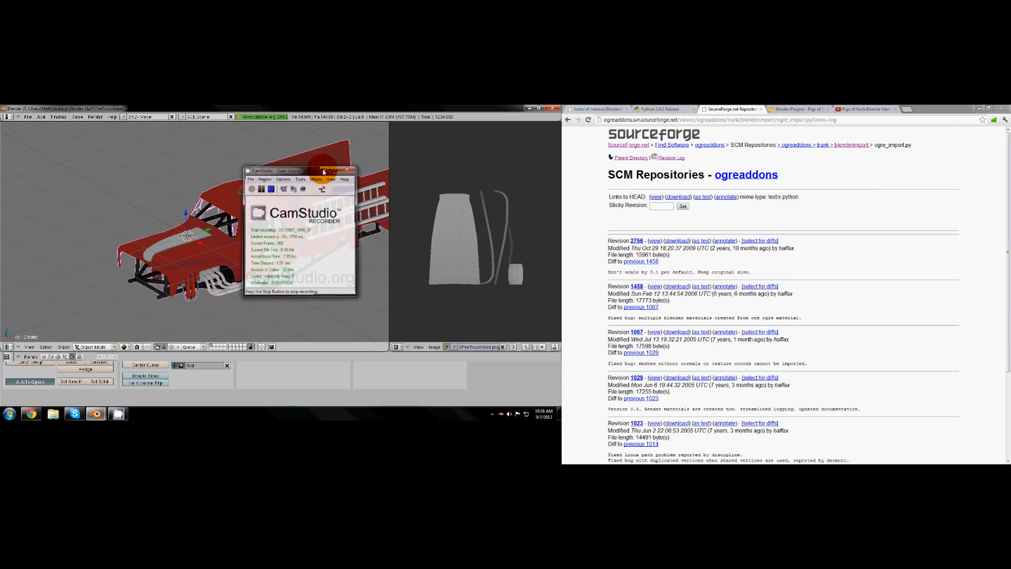
- Switch from the SourceForge revision log to the Blender 2.49a release index tab
left_click(353, 171)
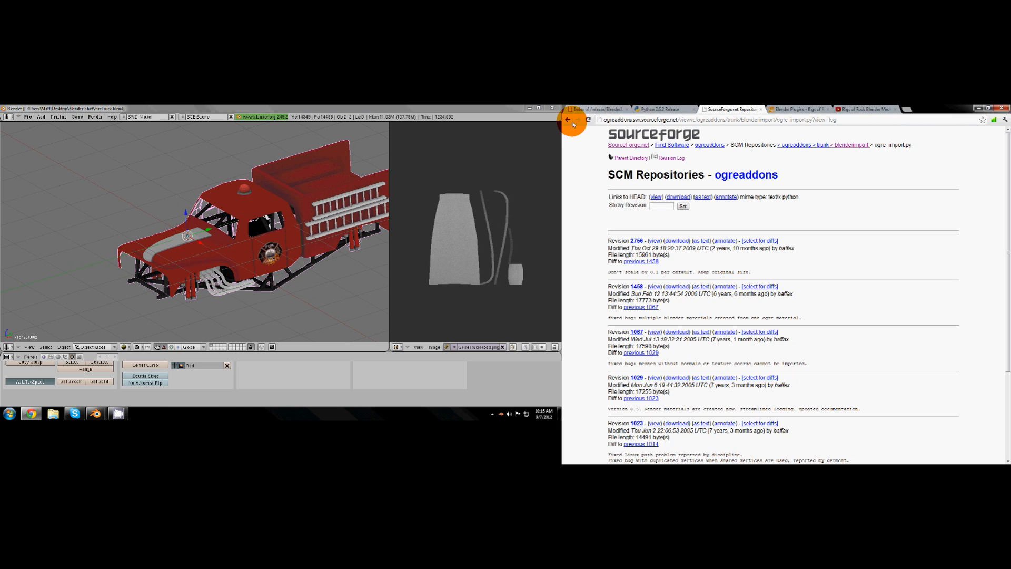
left_click(568, 119)
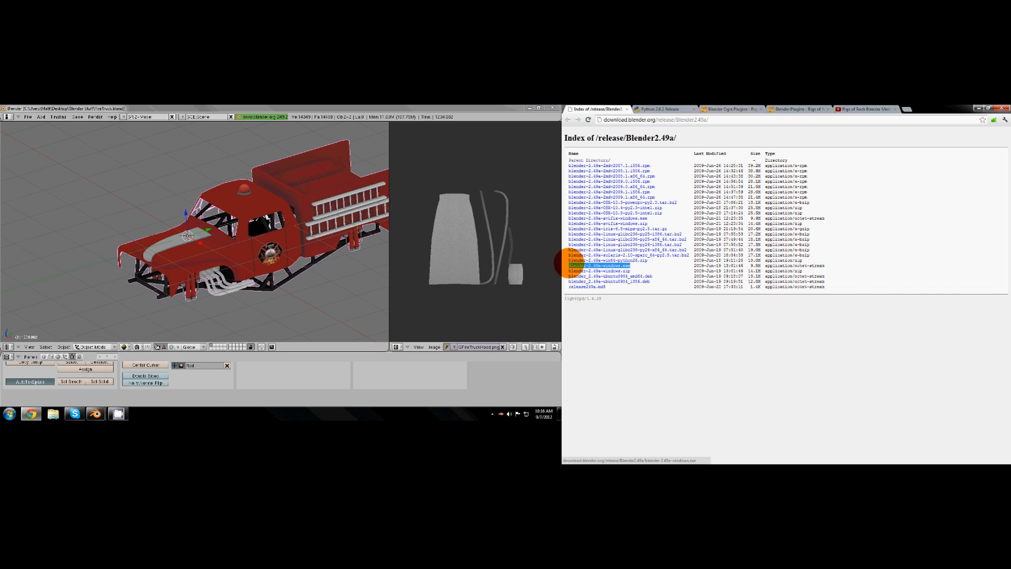
- Start the blender-2.49a-windows.exe download and show the Downloads folder in Explorer
left_click(598, 265)
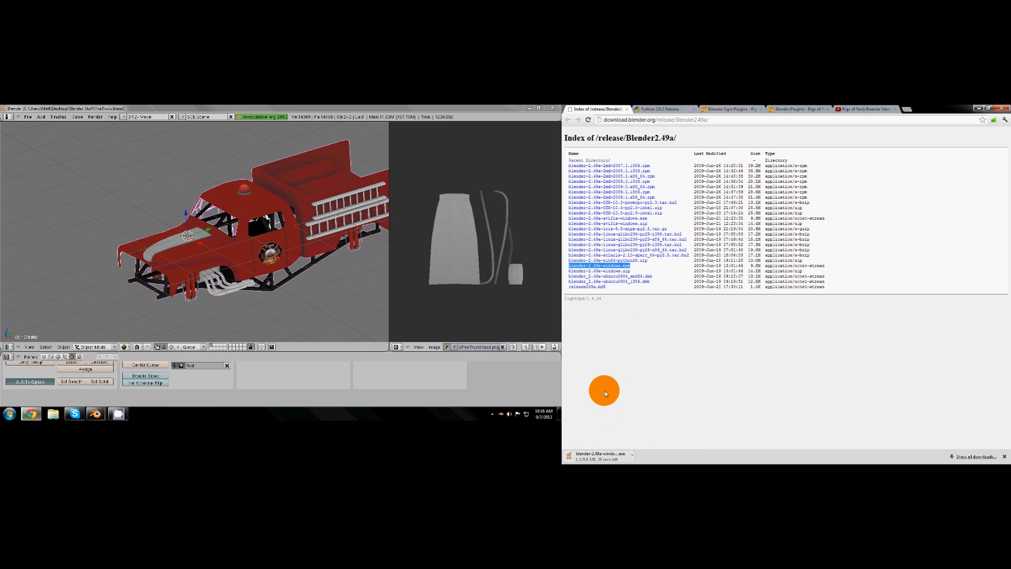
mouse_move(637, 452)
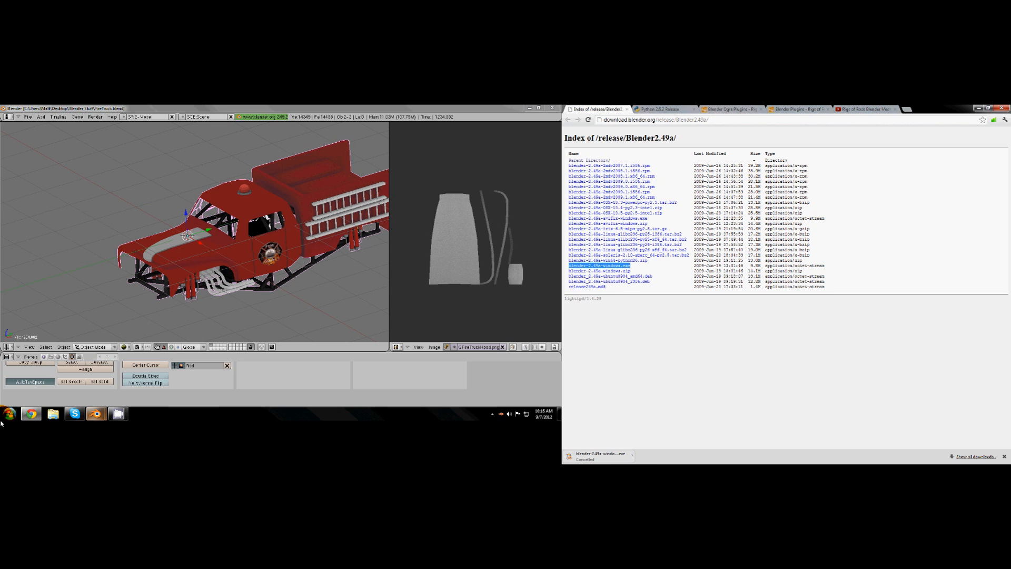
left_click(9, 413)
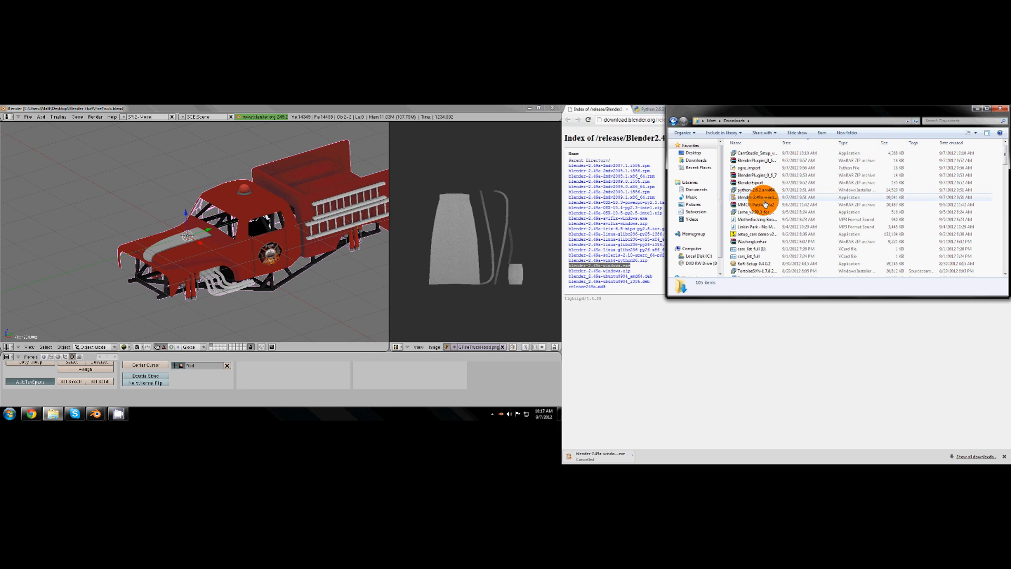
- Run the Blender 2.49a installer through the license and data-location steps, then cancel and dismiss the compatibility warning
left_click(754, 197)
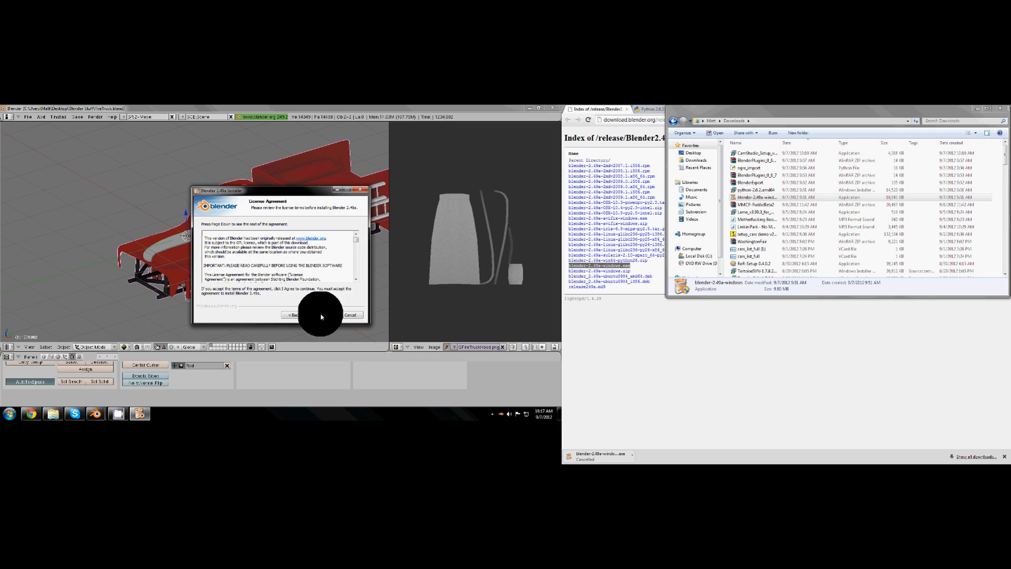
left_click(320, 314)
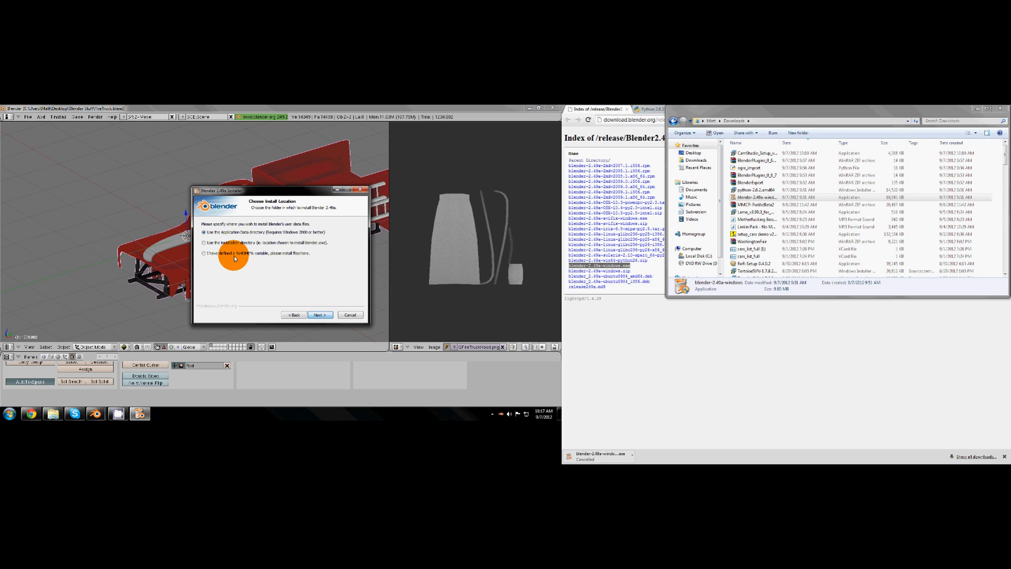
left_click(205, 232)
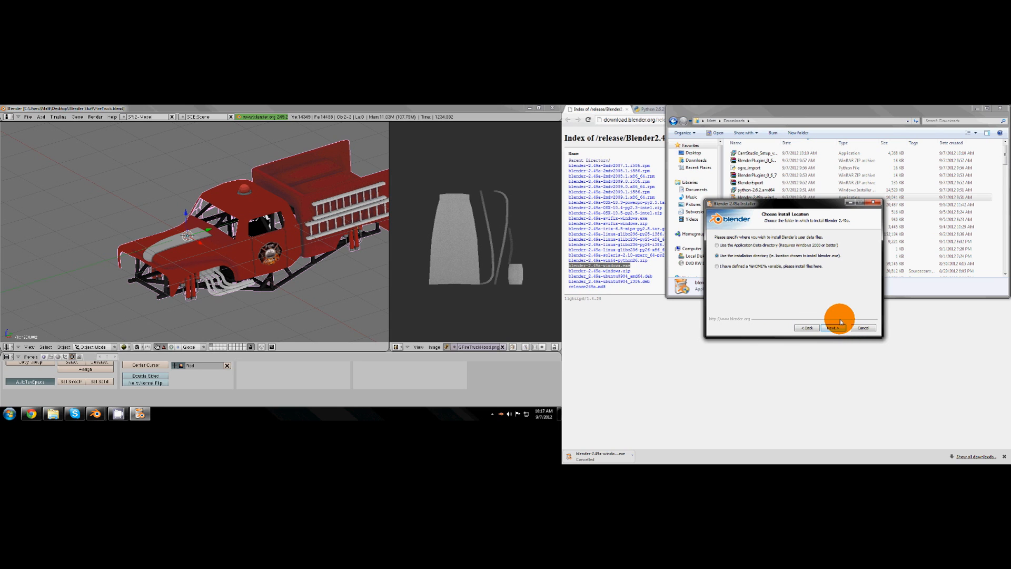
left_click(863, 327)
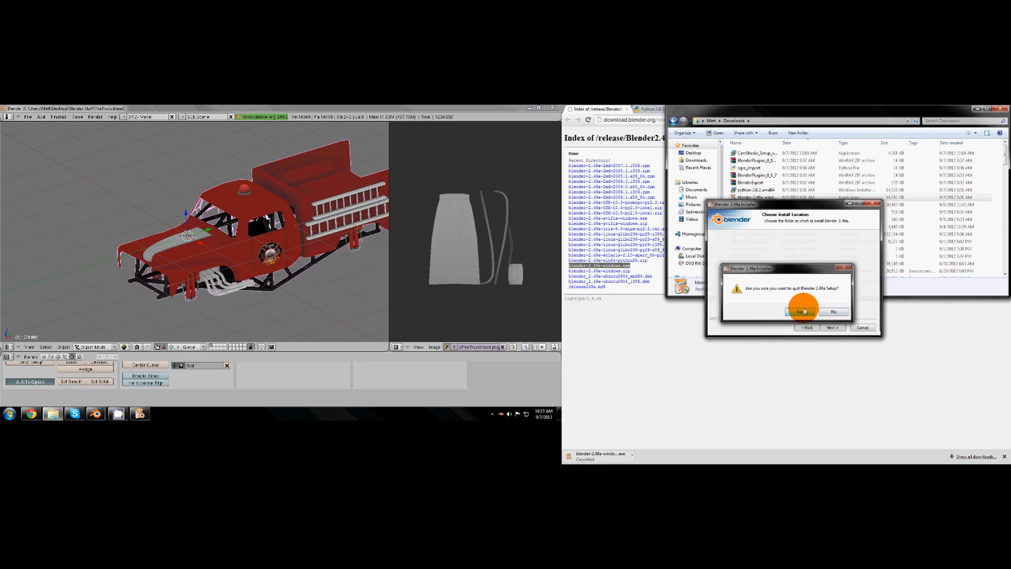
left_click(802, 312)
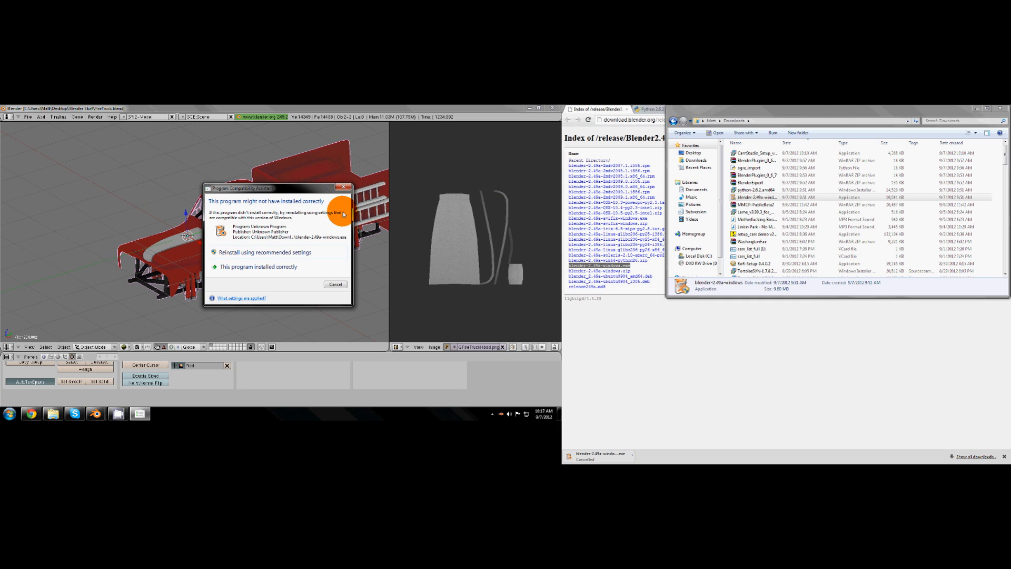
left_click(661, 108)
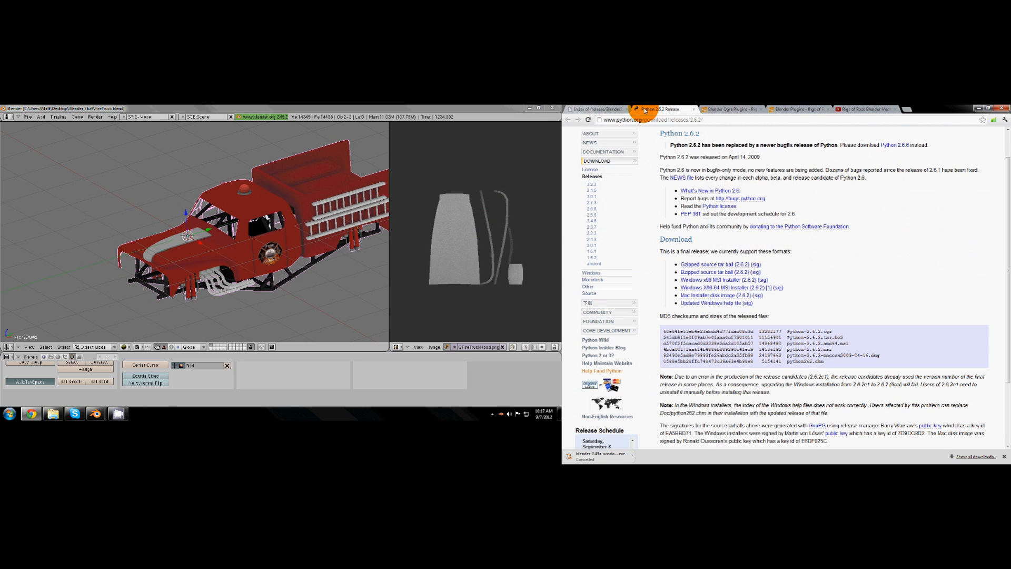
mouse_move(693, 259)
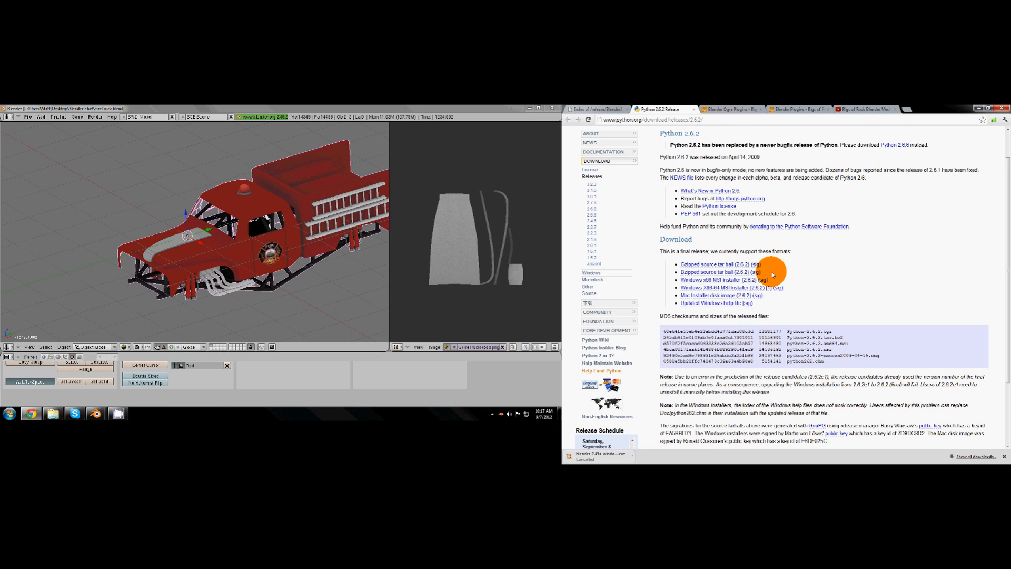
mouse_move(731, 263)
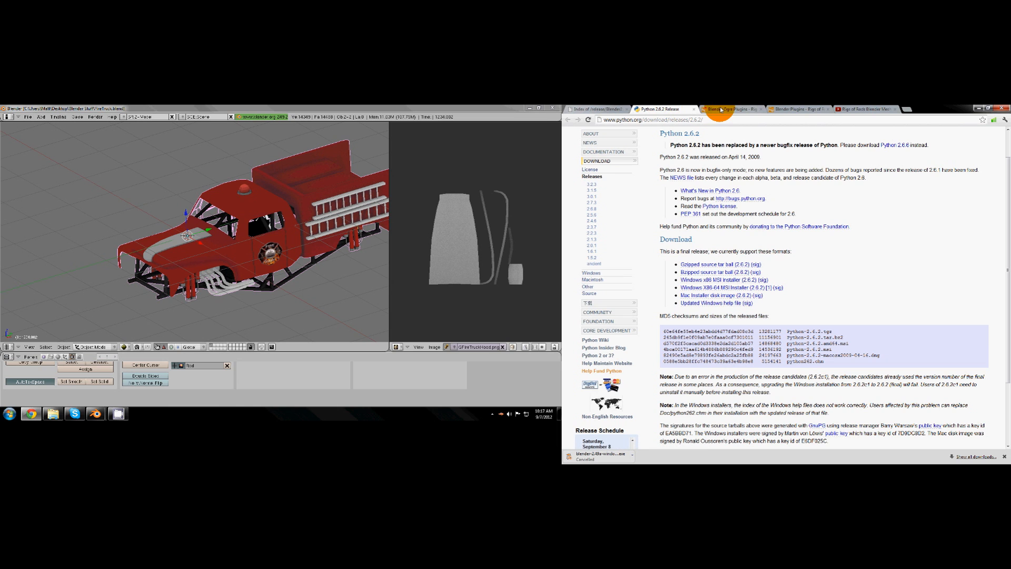
- From the Ogre Plugins wiki Install section, reach the ogre_import.py revision history, then the Rigs of Rods Blender Plugins page
left_click(732, 108)
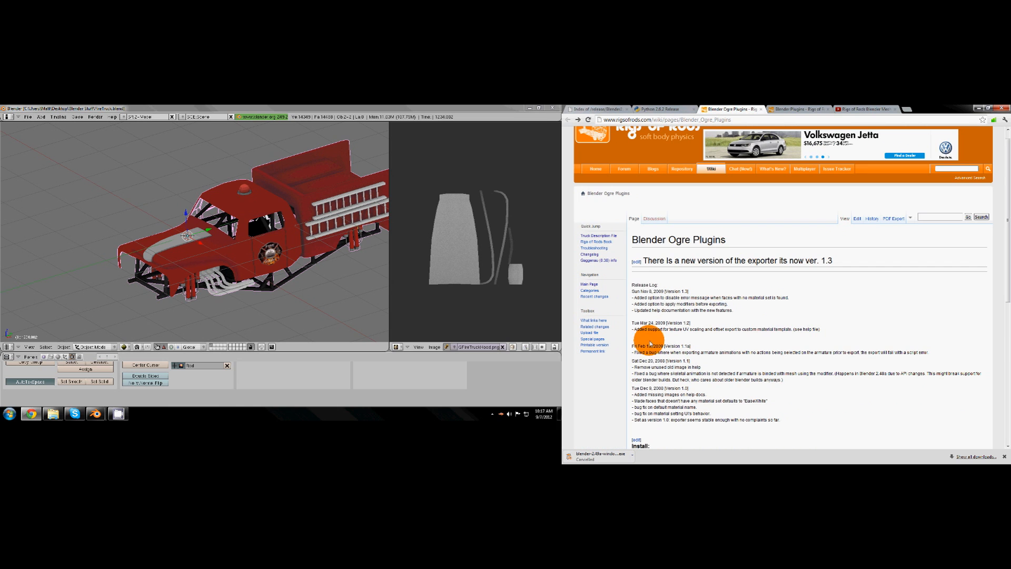
scroll("down", 3)
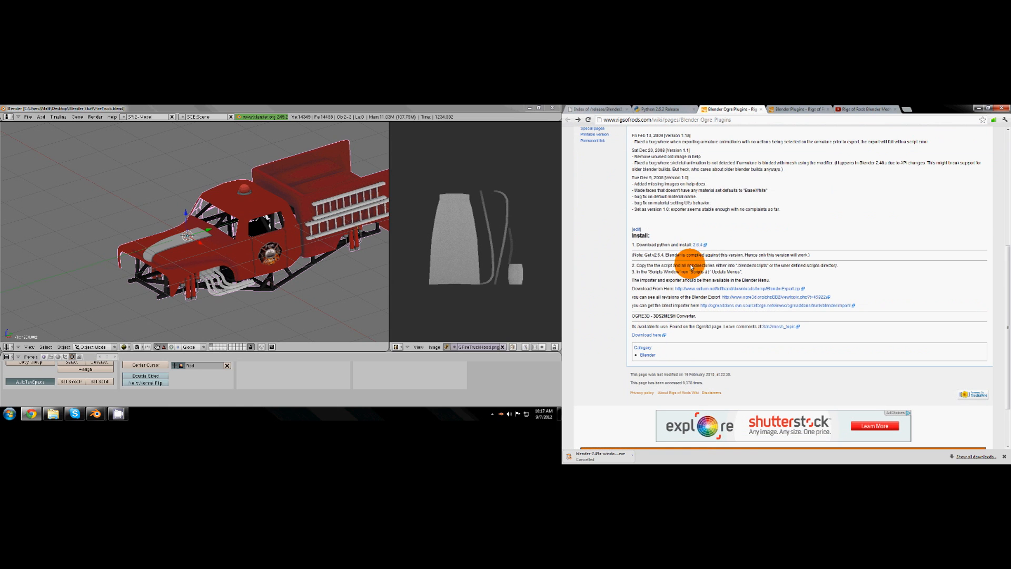
mouse_move(702, 292)
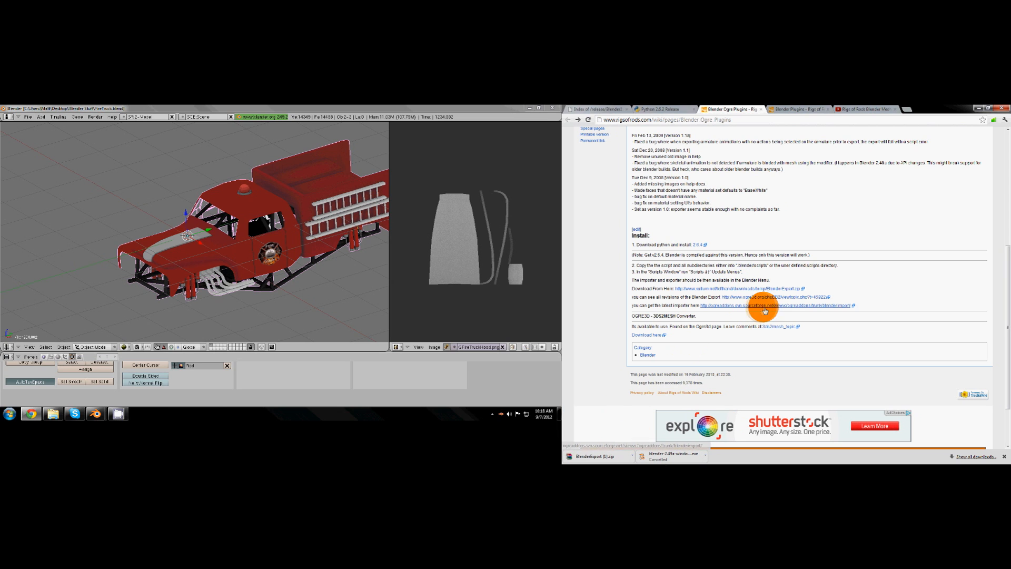
left_click(778, 305)
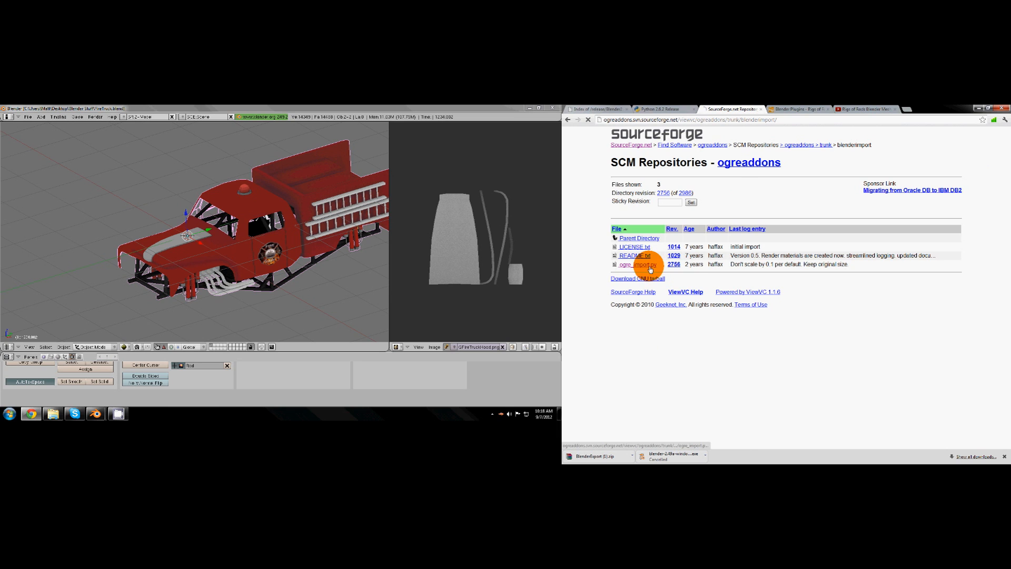
left_click(638, 264)
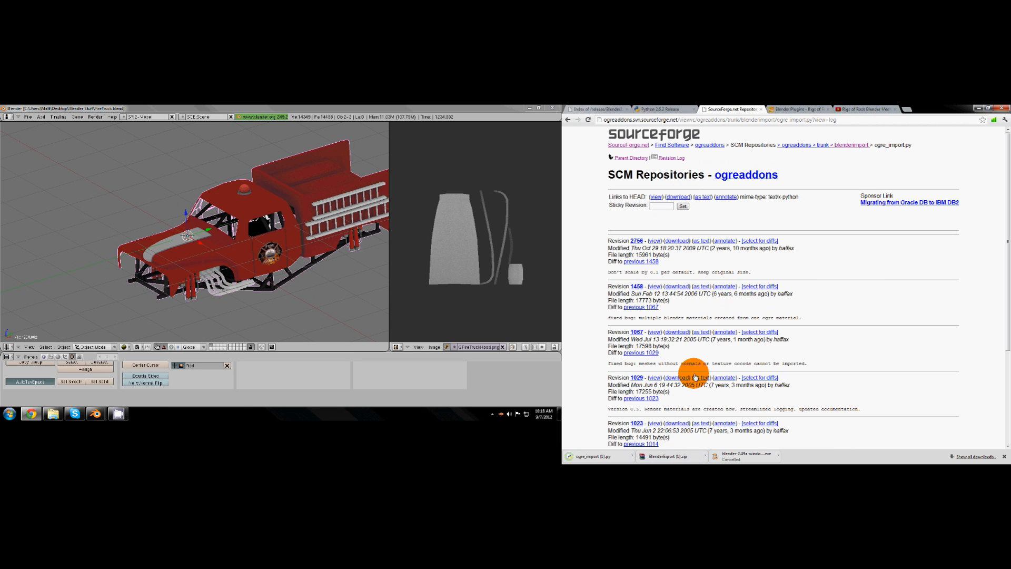
left_click(800, 108)
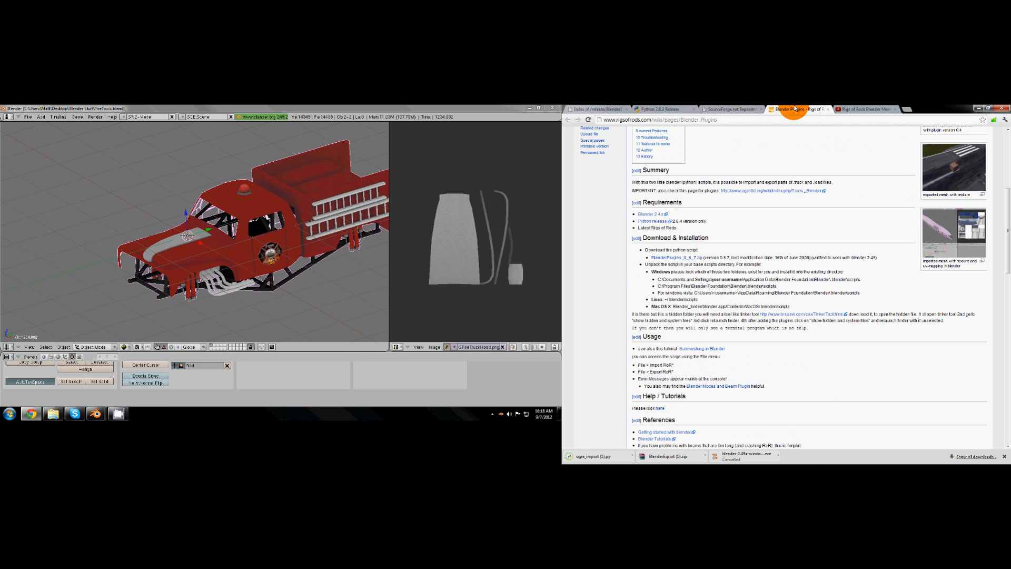
mouse_move(674, 258)
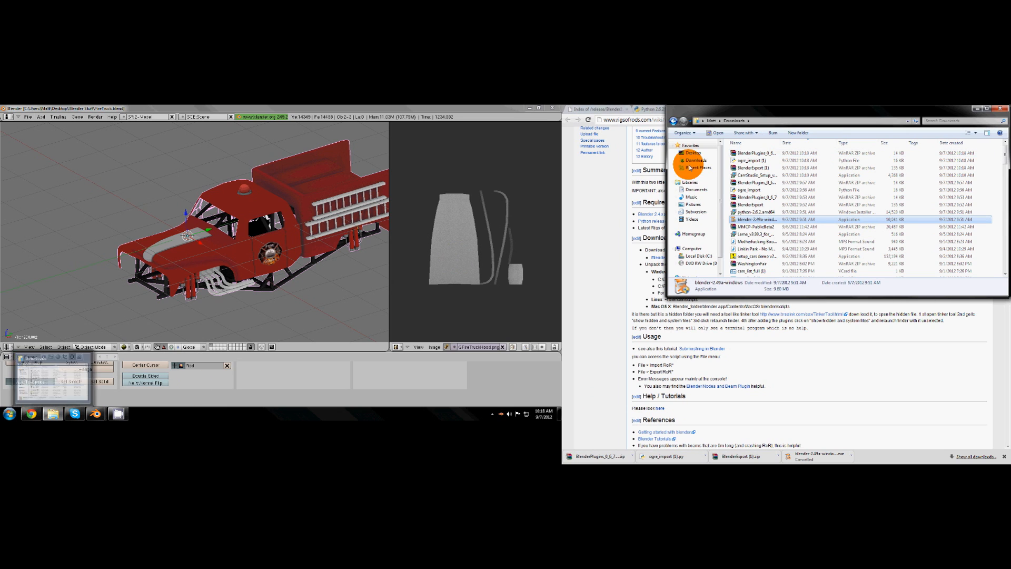
- Browse C: > Program Files (x86) toward Blender's .blender scripts folder and dismiss the WinRAR trial reminder
left_click(697, 256)
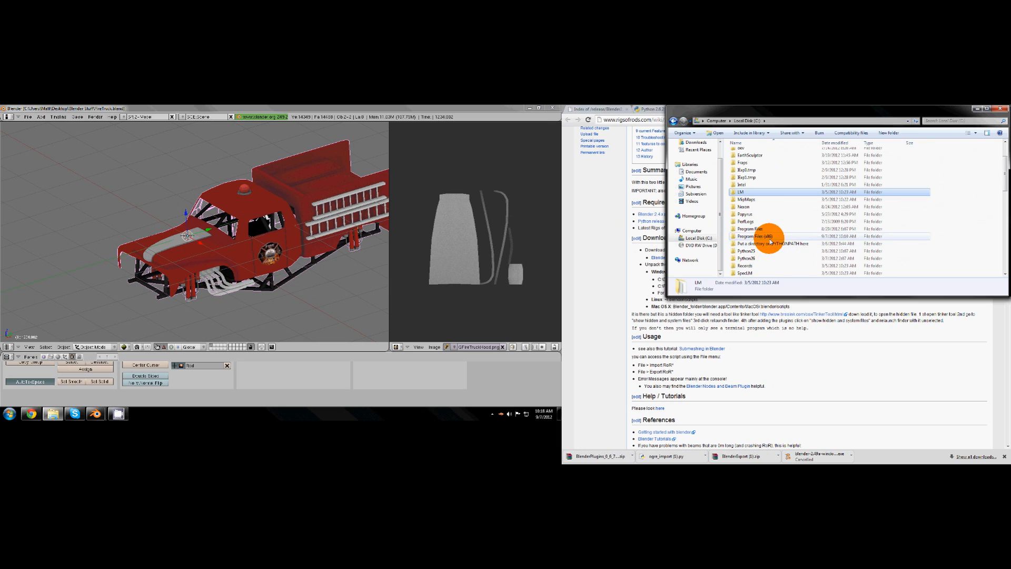
double_click(754, 236)
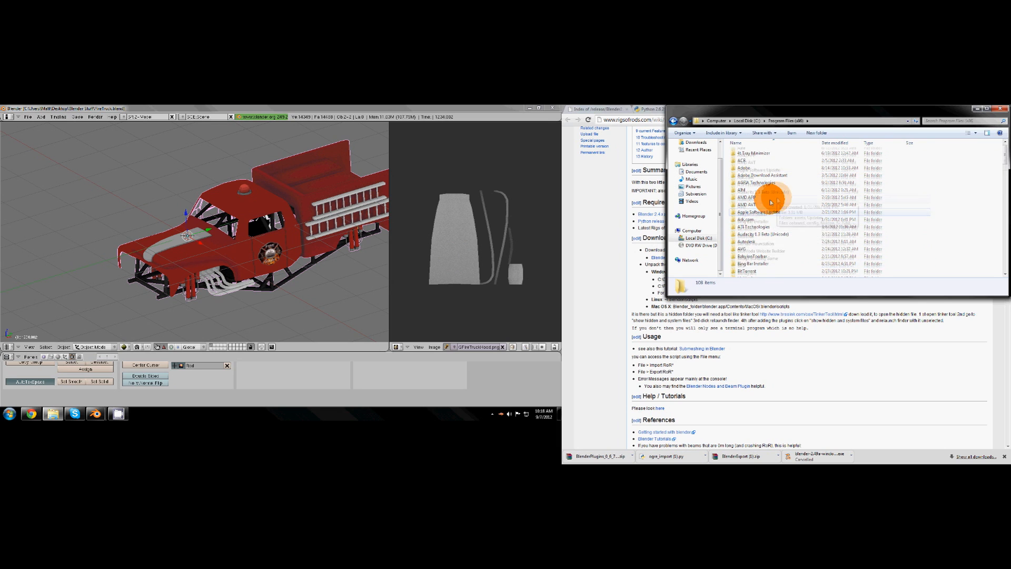
double_click(770, 202)
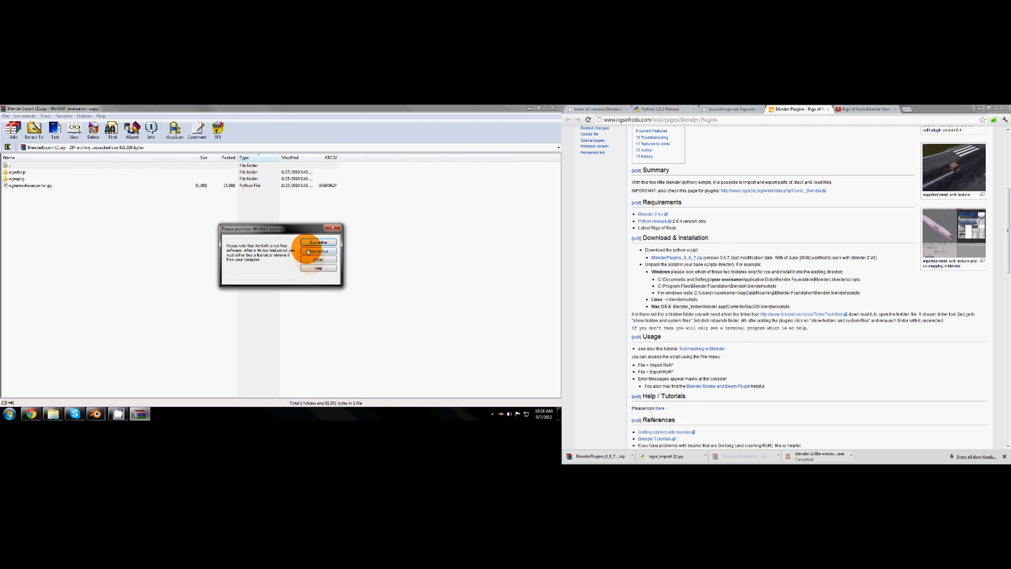
left_click(318, 259)
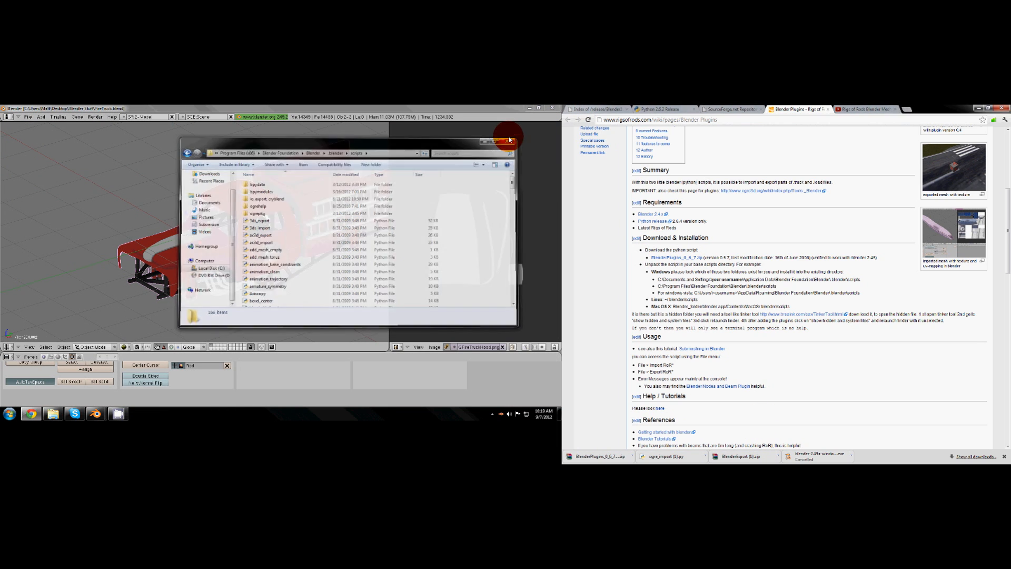
- Close the scripts folder window and dismiss the relaunched Blender's splash to show the default cube scene
left_click(508, 144)
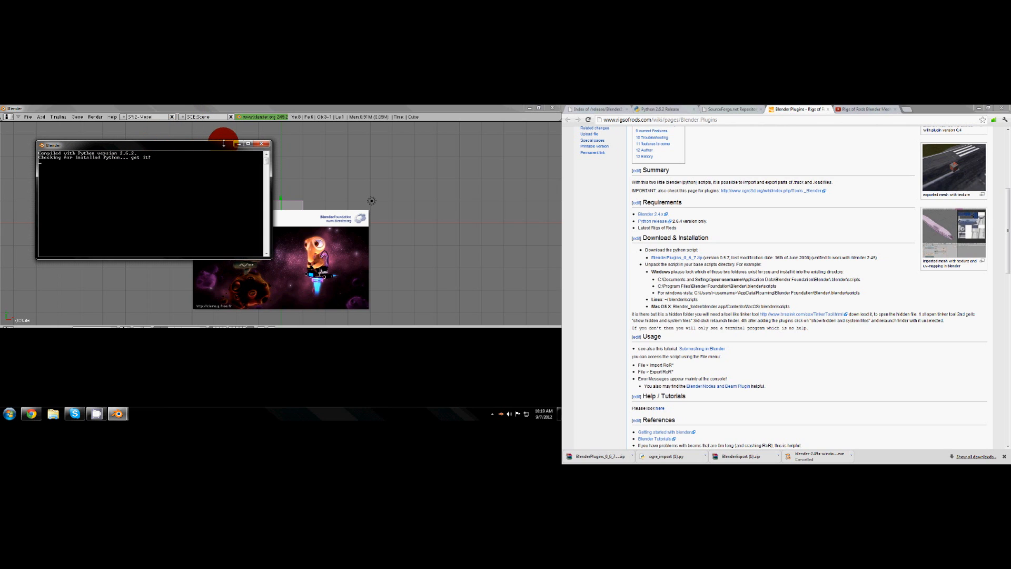
left_click(266, 144)
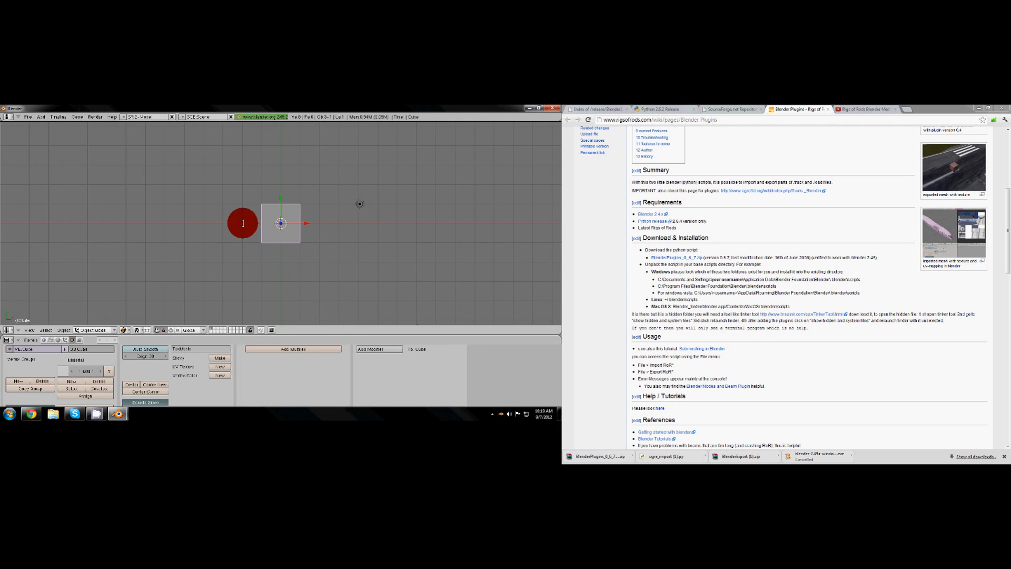
- Reopen the recent firetruck.blend scene
left_click(27, 117)
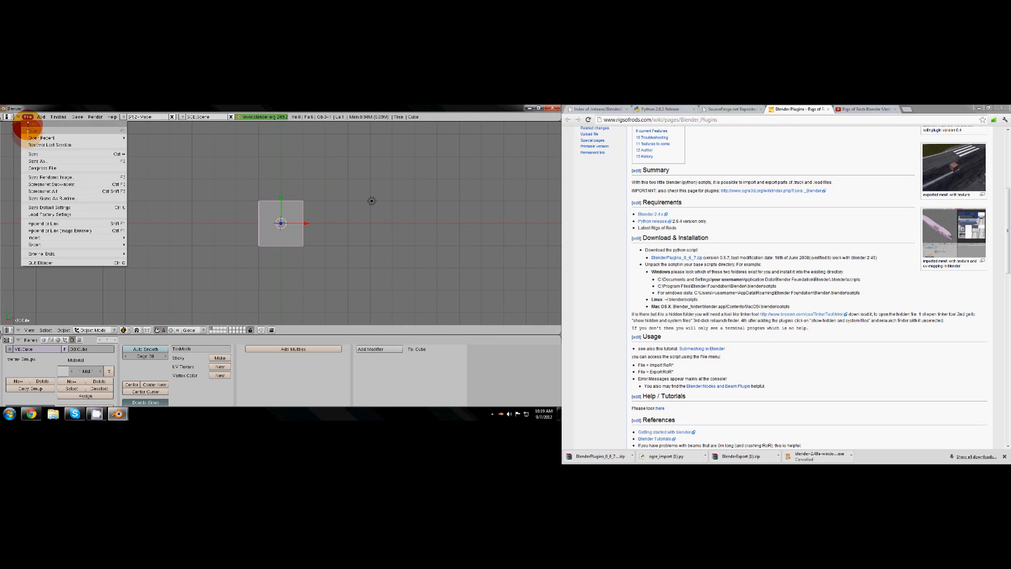
left_click(36, 130)
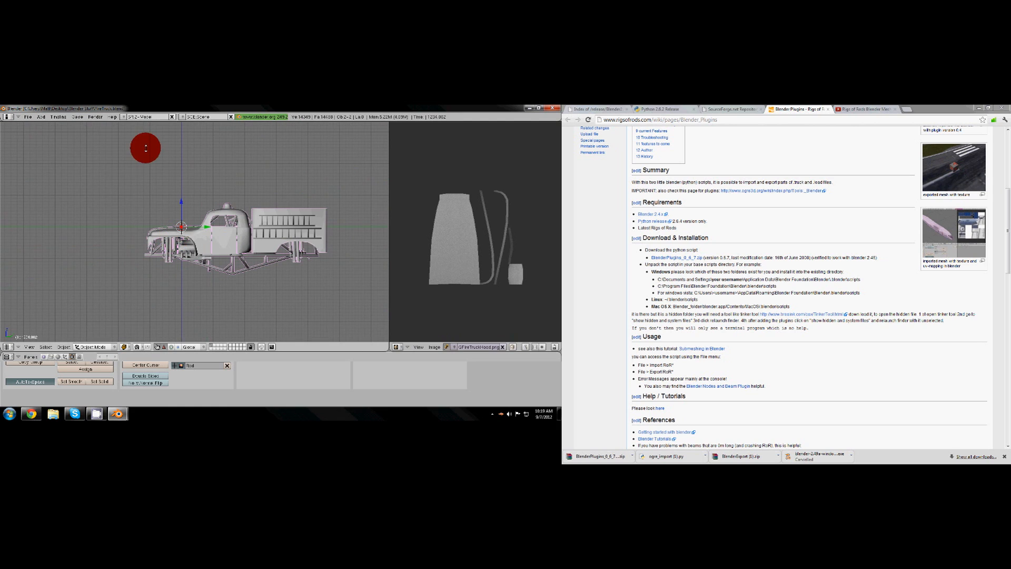
- Start the Rigs of Rods truck importer from File > Import
left_click(28, 117)
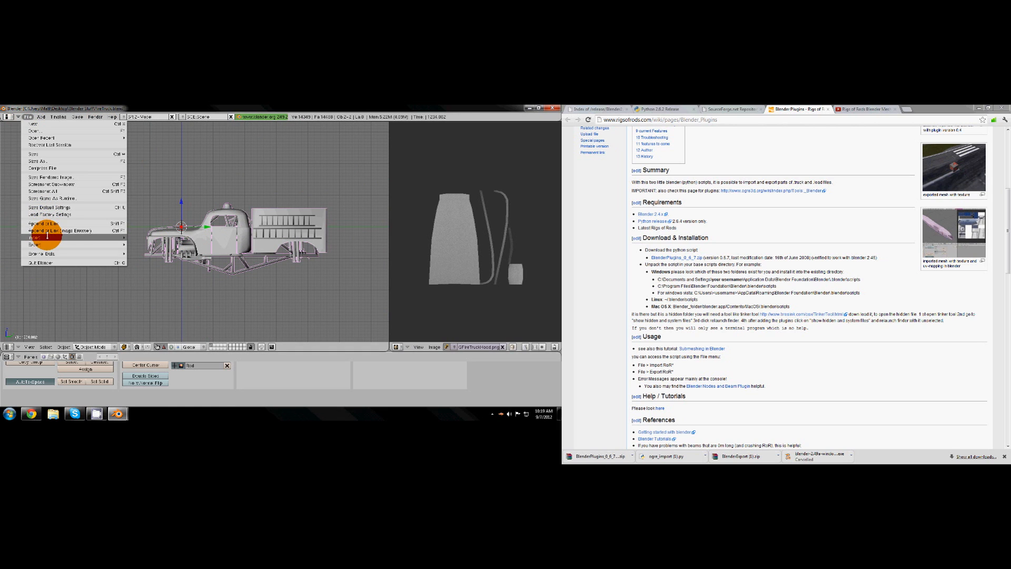
left_click(34, 237)
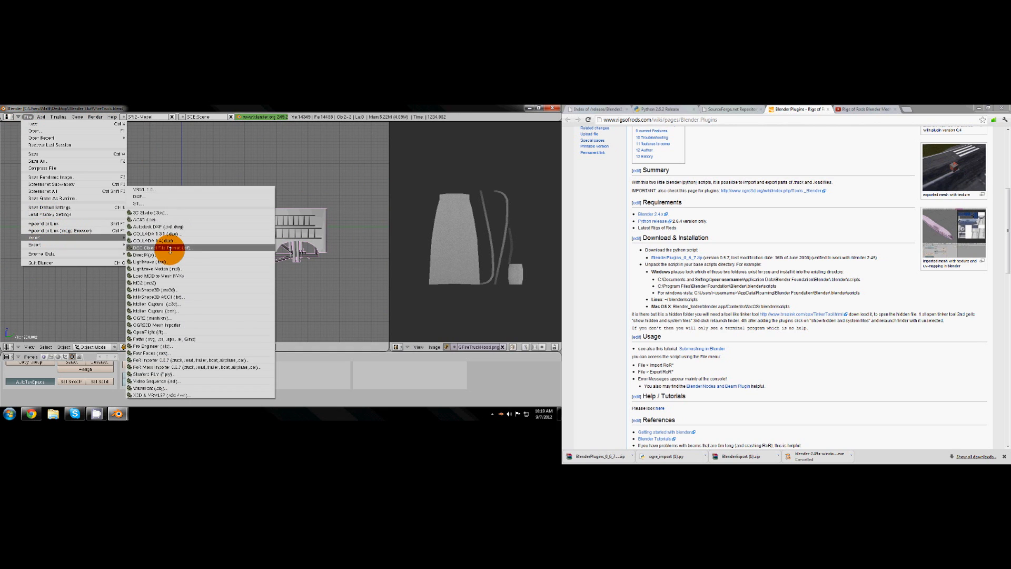
left_click(158, 247)
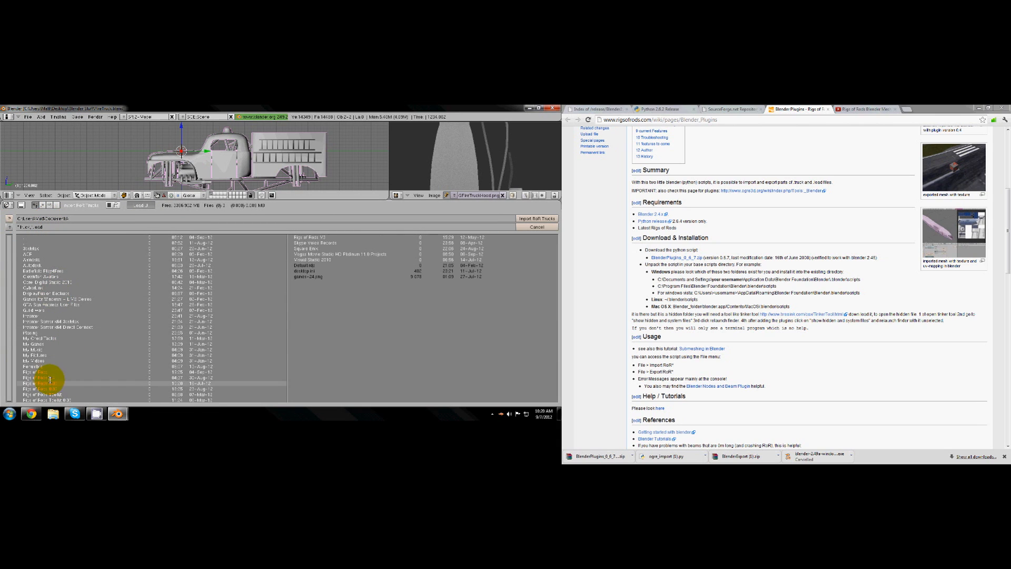
- Import the firetruck truck file from the Rigs of Rods trucks folder into the scene
double_click(48, 383)
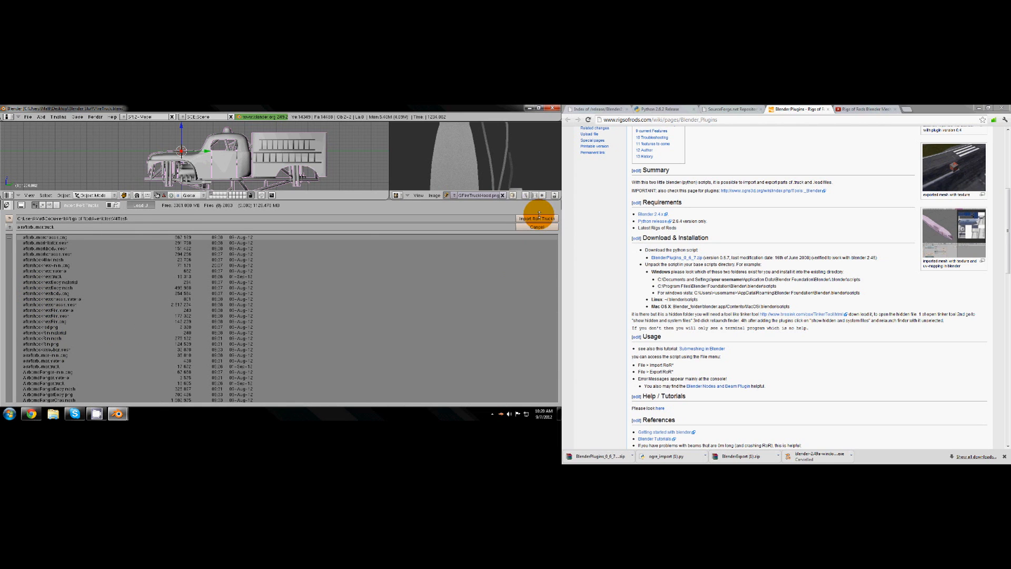
left_click(536, 218)
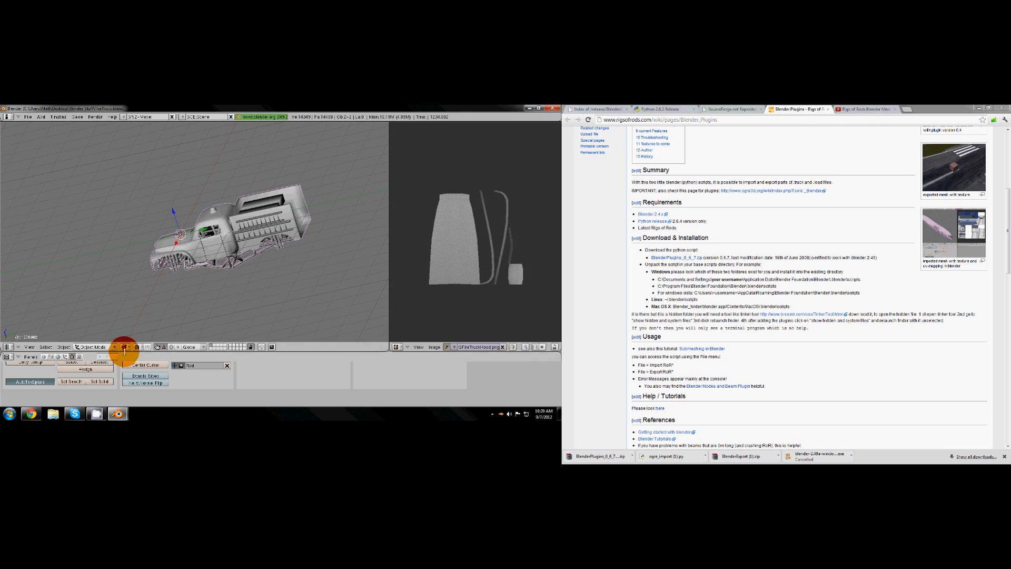
- Set the 3D view draw type to Textured so the fire truck shows its red textures
left_click(124, 346)
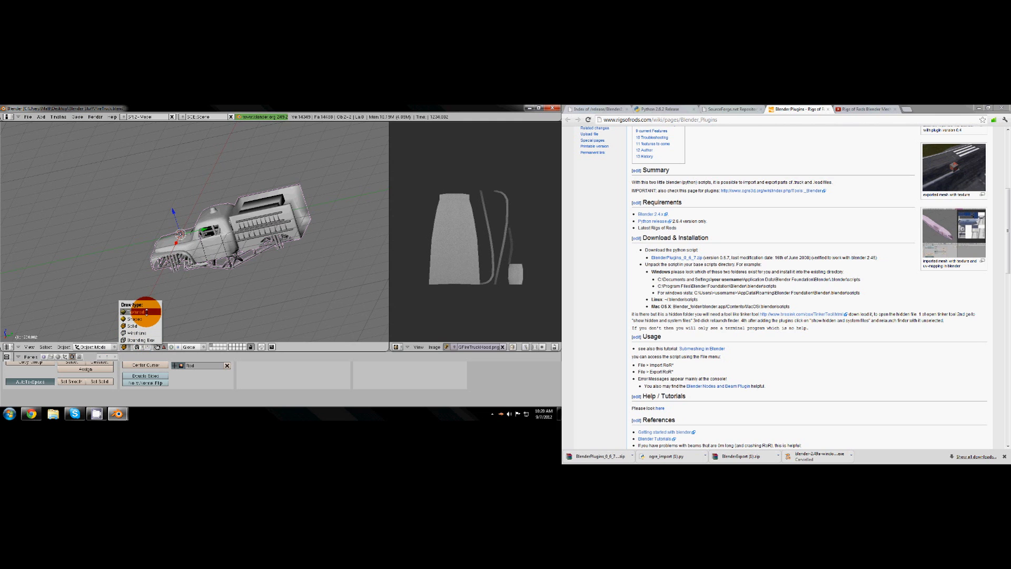
left_click(136, 312)
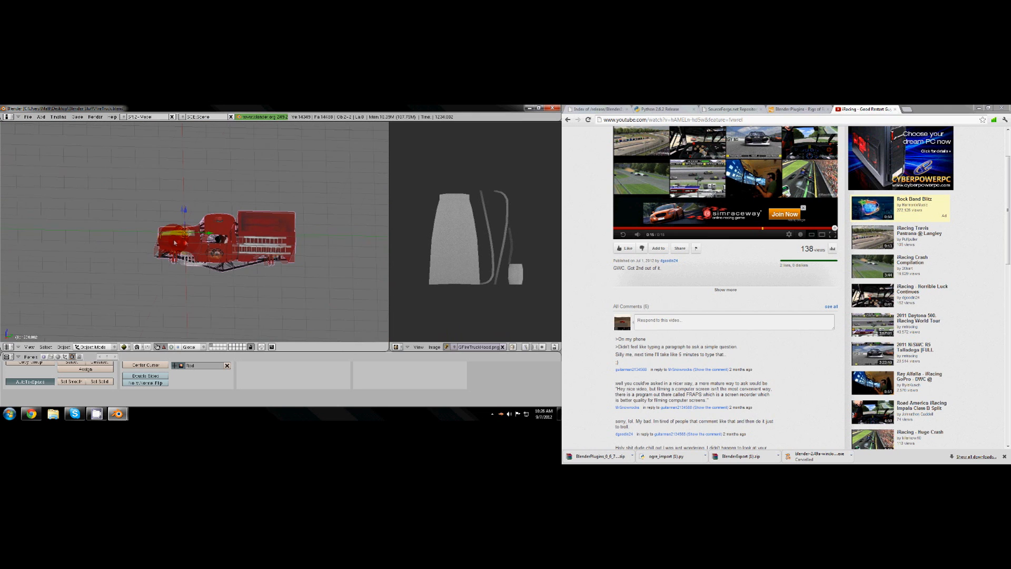
- Dismiss the leftover Import submenu and launch the OGRE Meshes exporter from File > Export
left_click(27, 117)
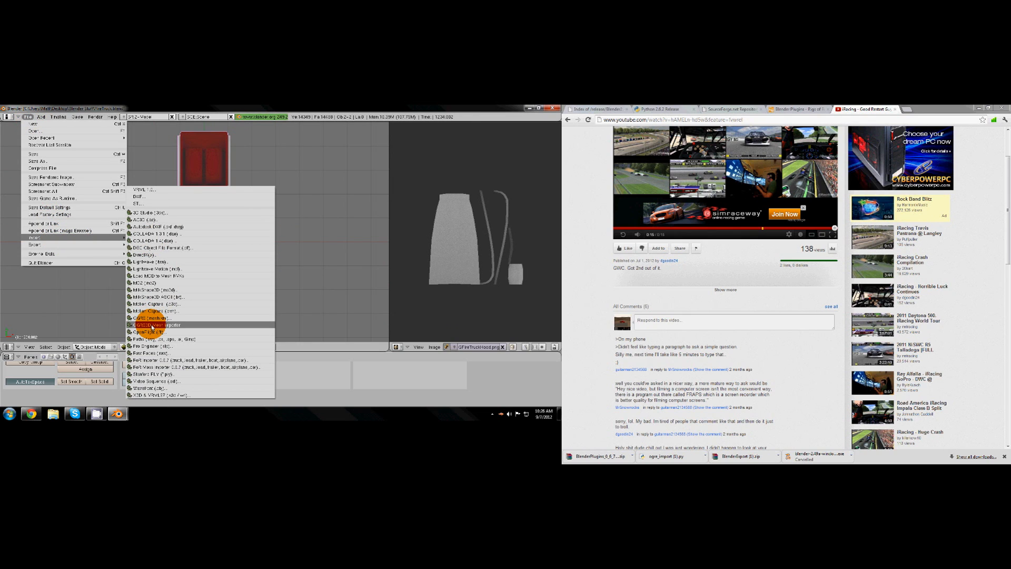
left_click(152, 324)
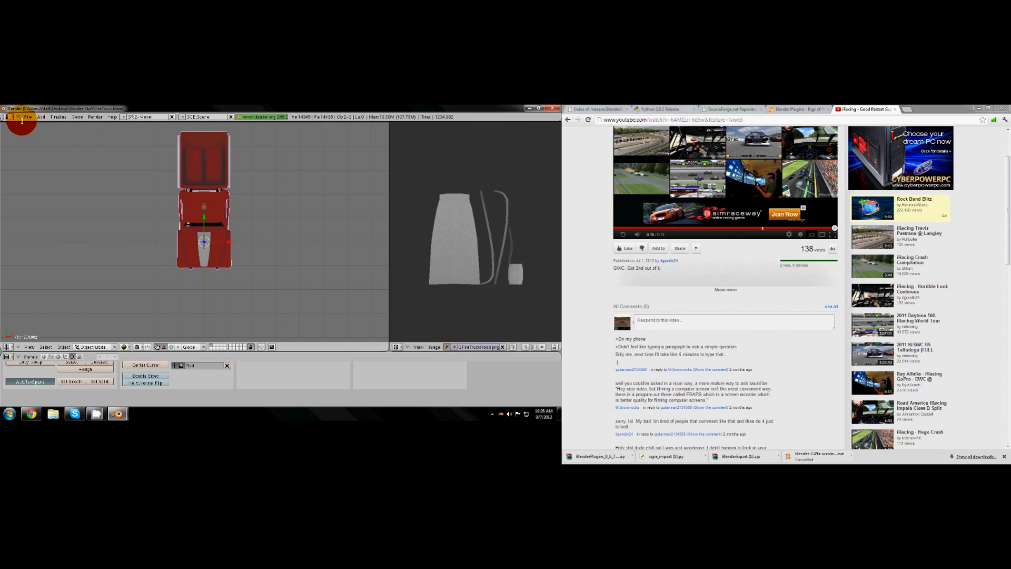
left_click(26, 117)
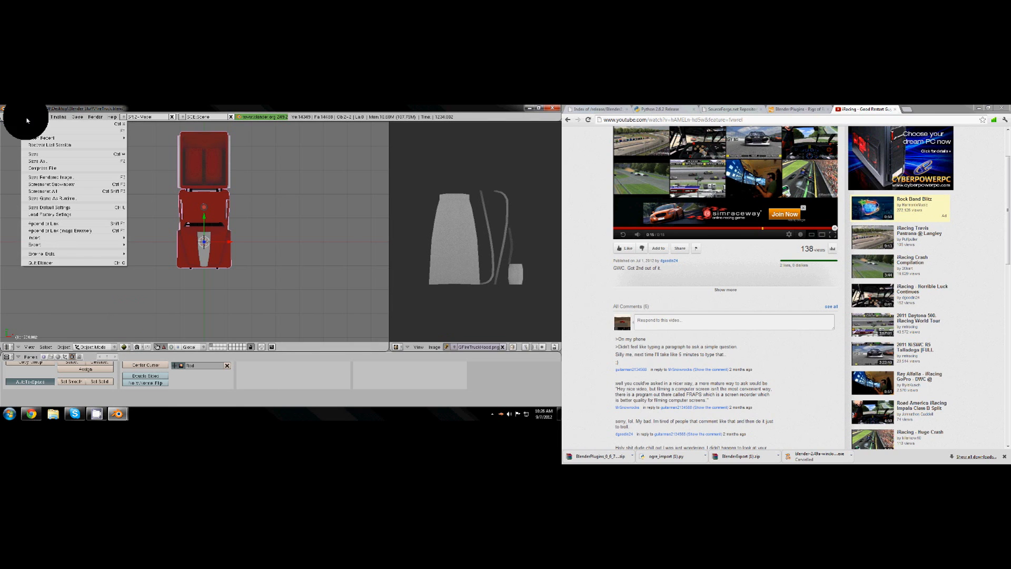
left_click(35, 246)
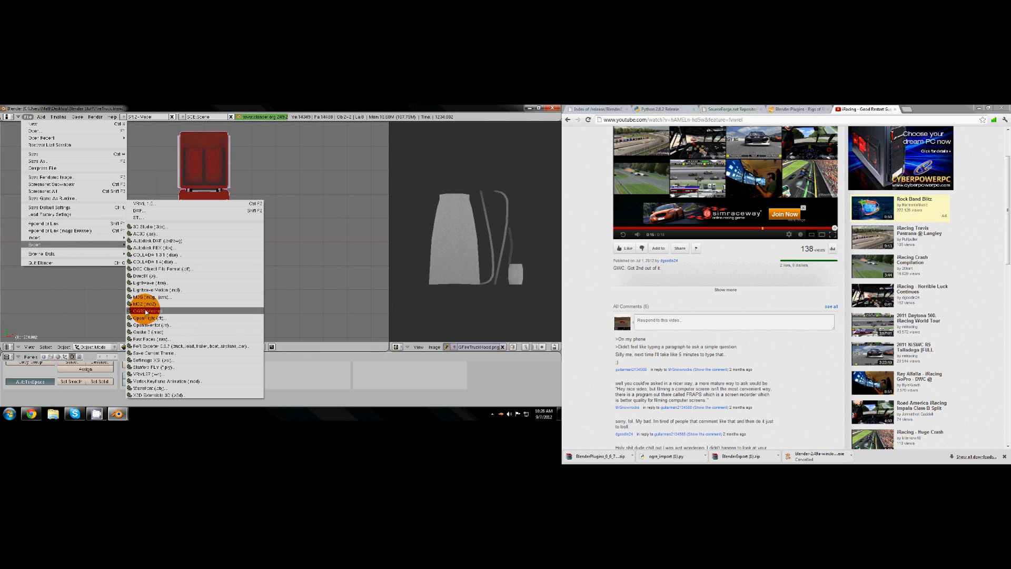
left_click(144, 309)
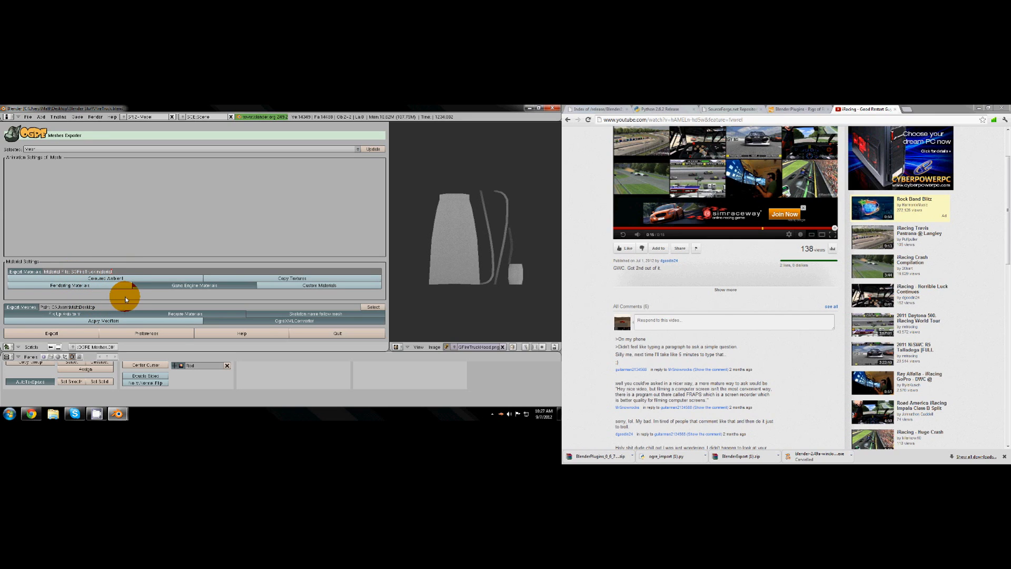
mouse_move(45, 294)
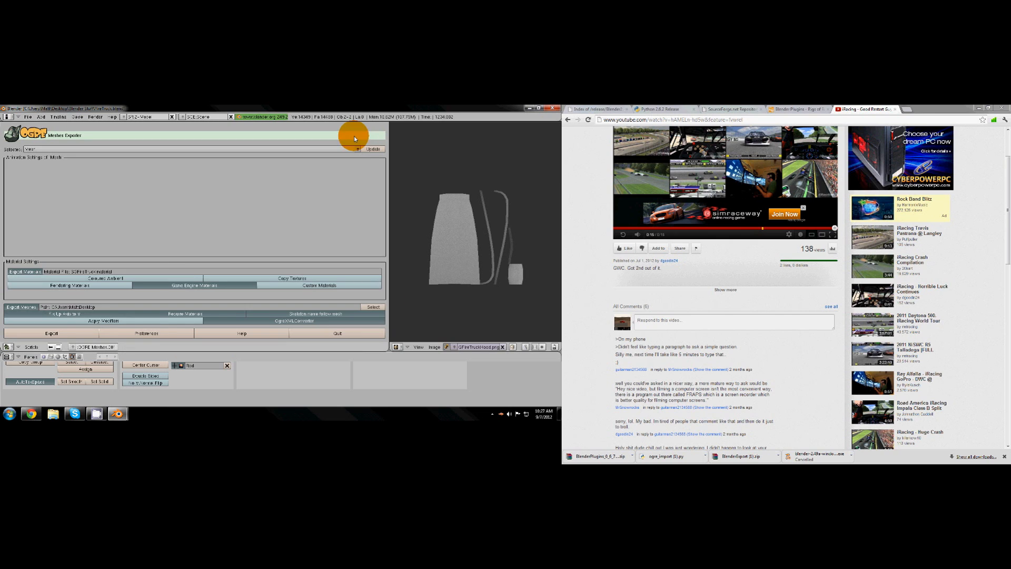
- Browse from the exporter Preferences for the OgreXMLConverter.exe program in the Ogre tools folder
left_click(145, 333)
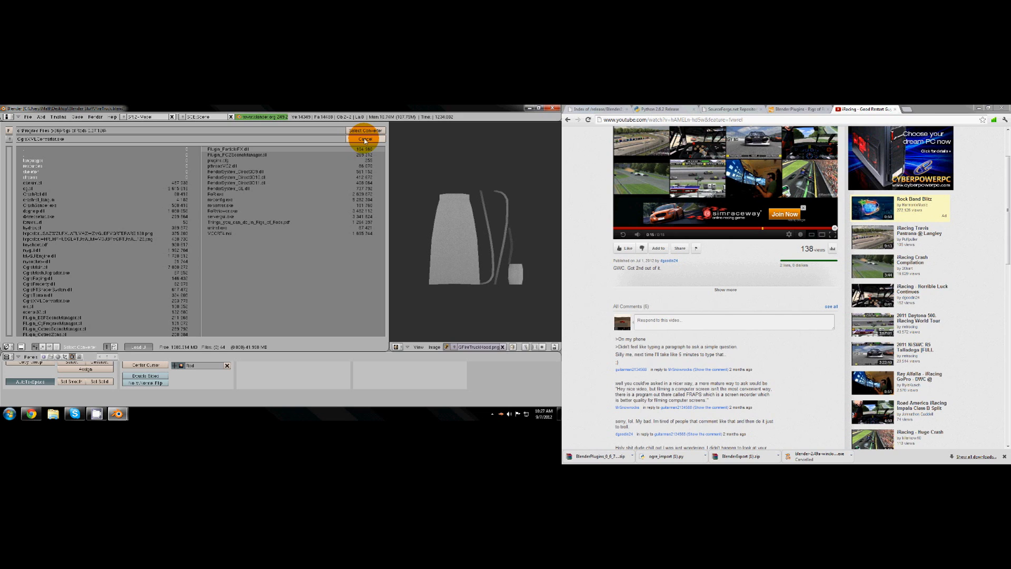
- Confirm the OgreXMLConverter path, save preferences and export the fire truck Ogre mesh files to the Desktop
left_click(365, 139)
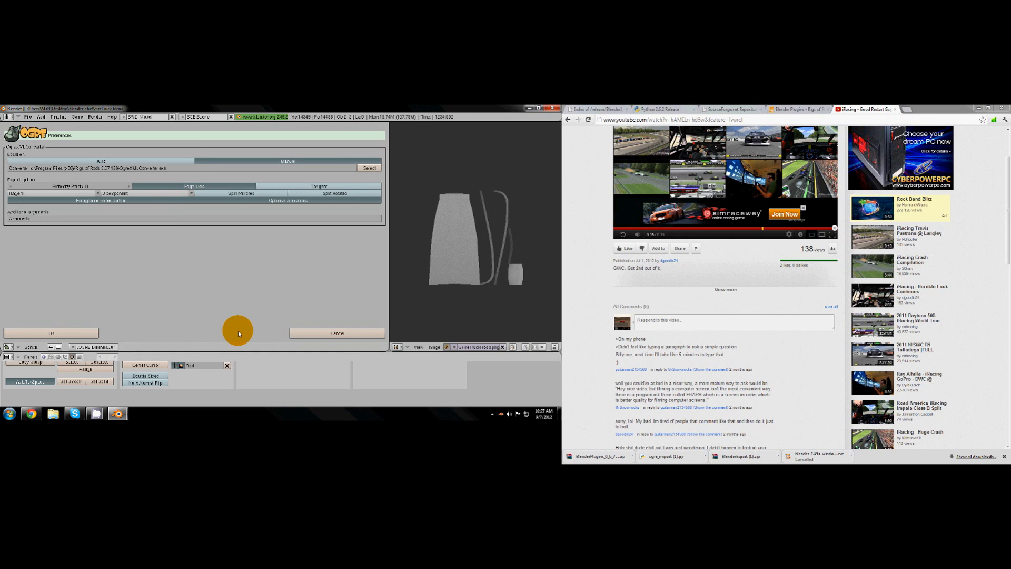
left_click(337, 333)
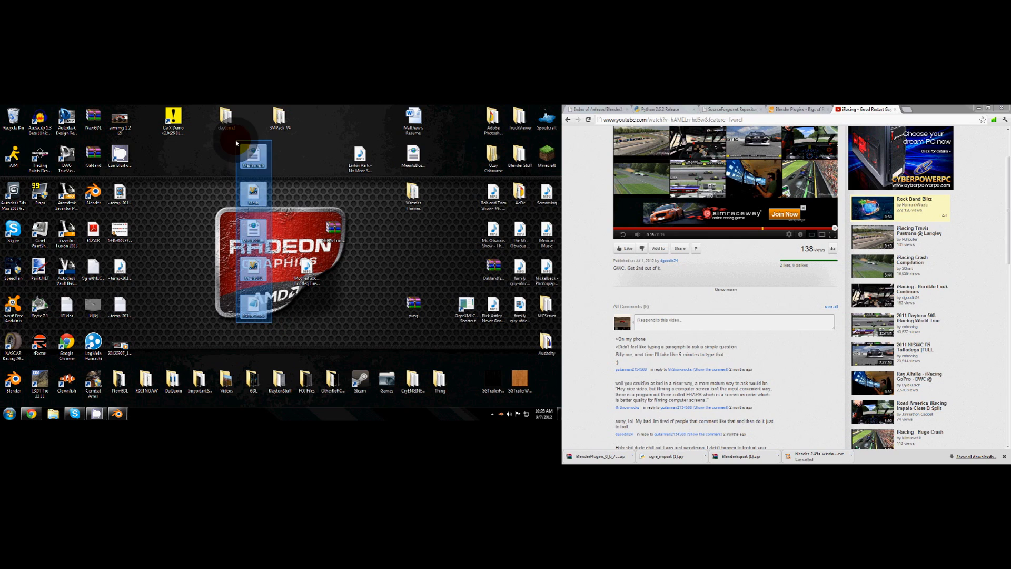
left_click(207, 313)
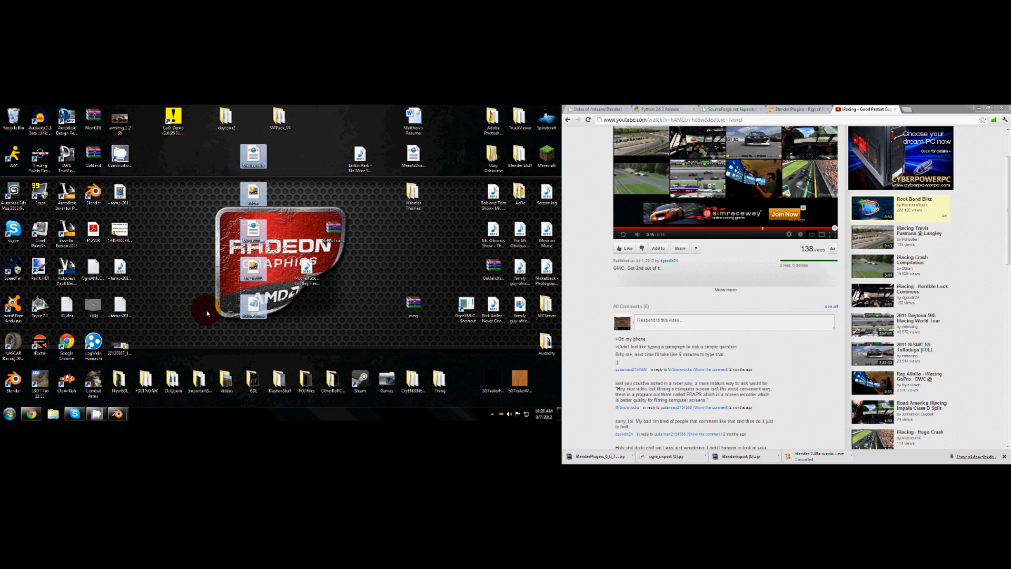